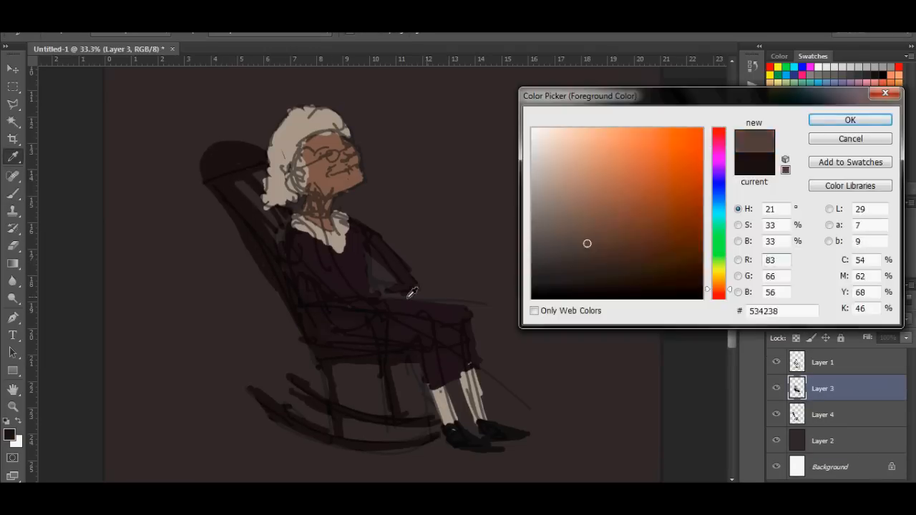
Step: Choose a pale skin tone as the foreground colour for blocking in the woman's colours
click(548, 146)
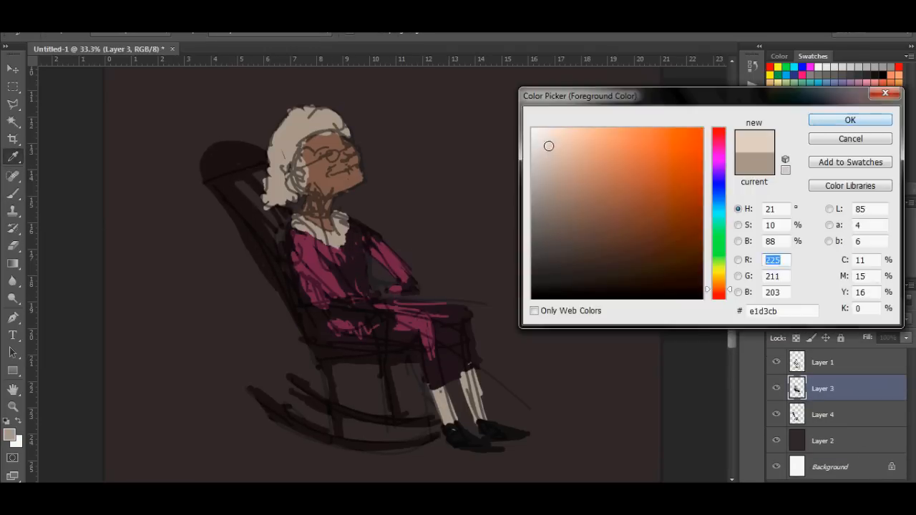
click(850, 120)
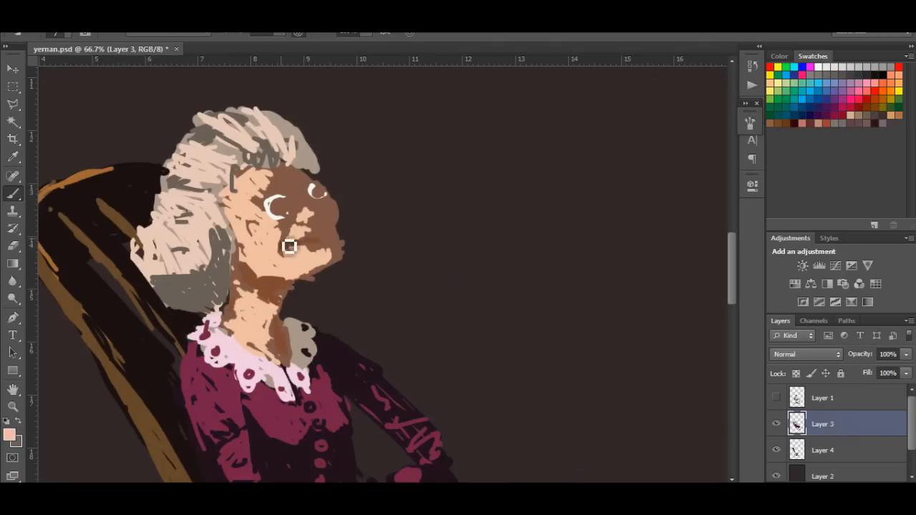
Step: Brush detail onto the woman's face before blocking in the cat on her lap
drag(289, 246, 337, 246)
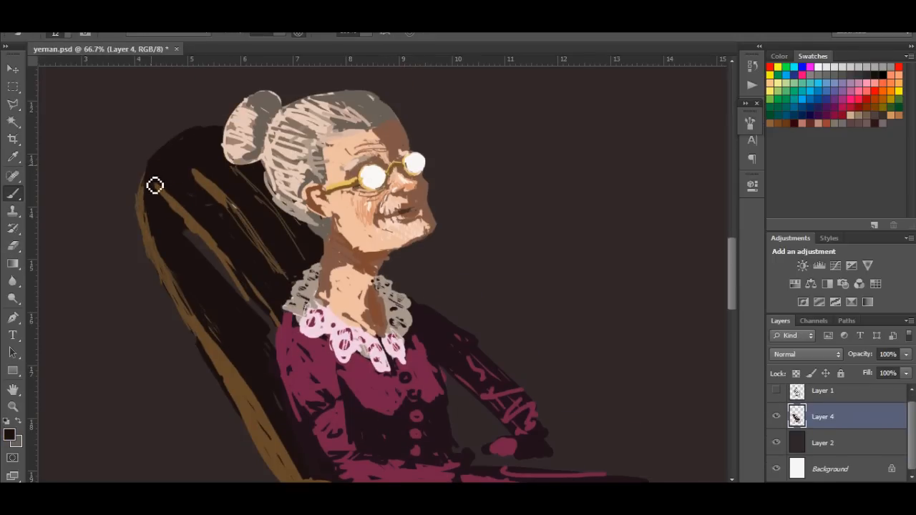
scroll(down, 3)
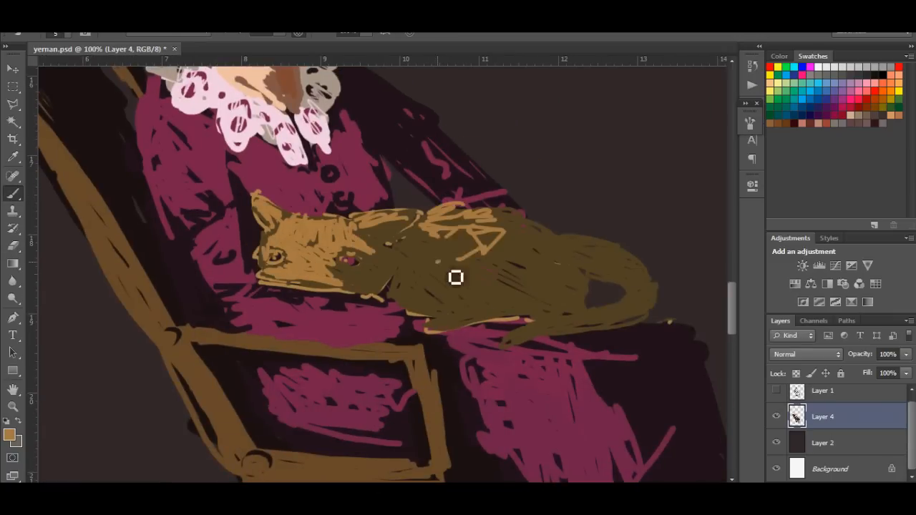
Step: Paint the cat's pale cream eyes and pink nose with a newly picked light colour
click(12, 433)
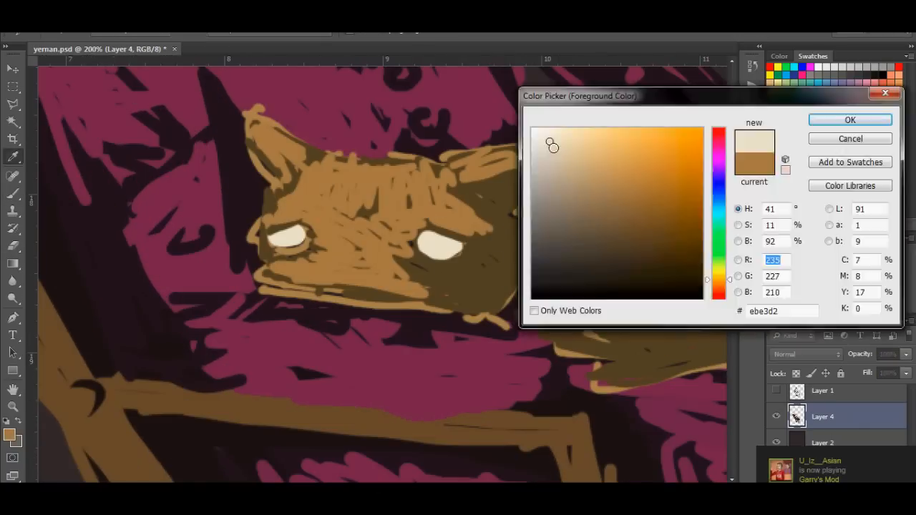
click(850, 120)
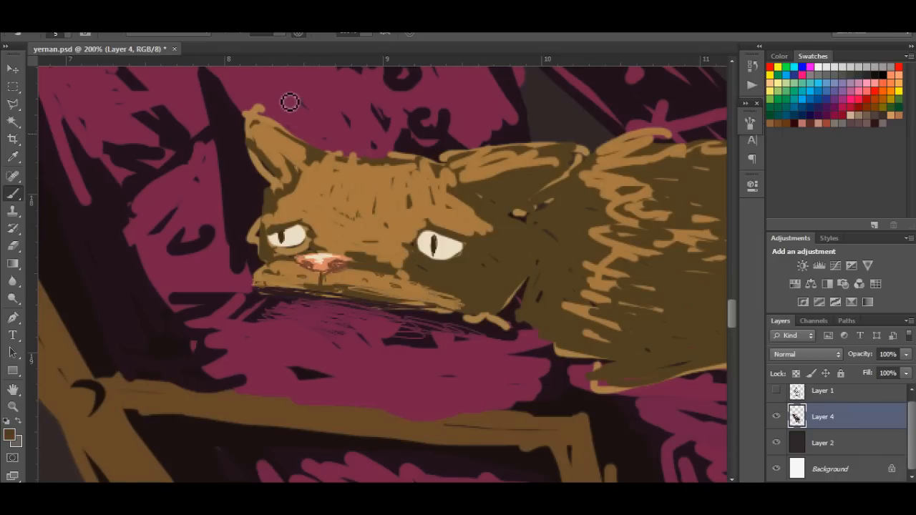
drag(286, 103, 261, 167)
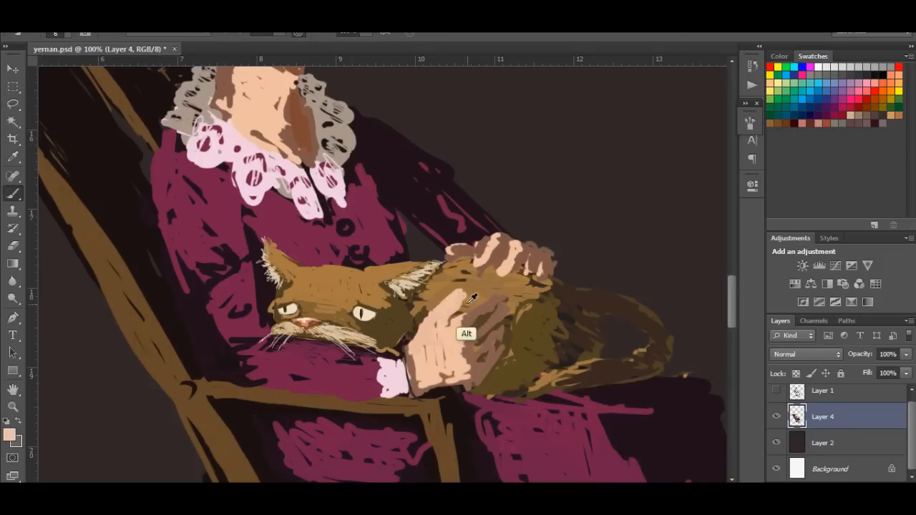
Step: Paint and refine the woman's hand stroking the cat
drag(469, 296, 480, 389)
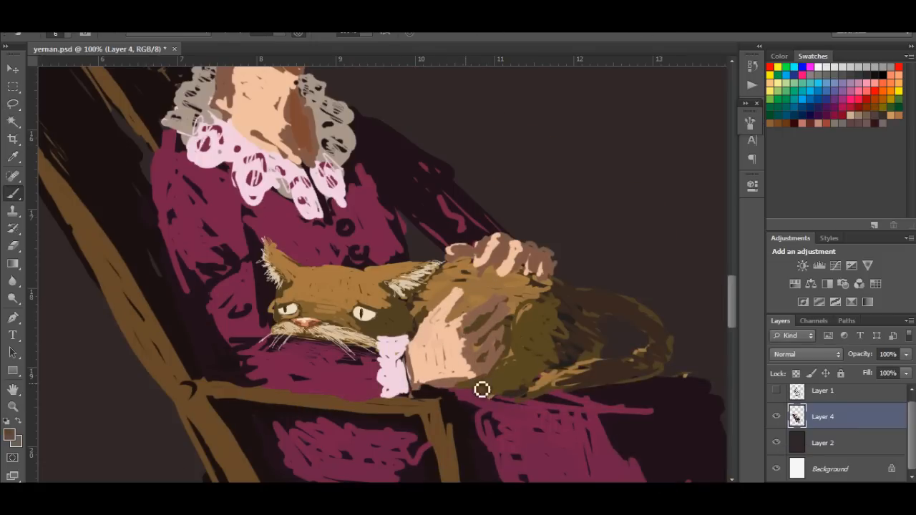
drag(484, 389, 490, 243)
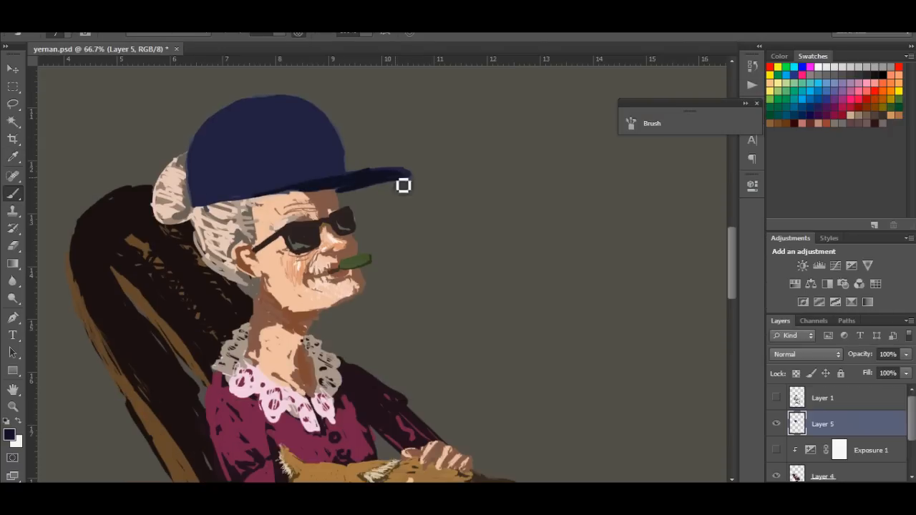
Step: Brush in the brim of the navy cap on the woman's head
drag(401, 185, 264, 165)
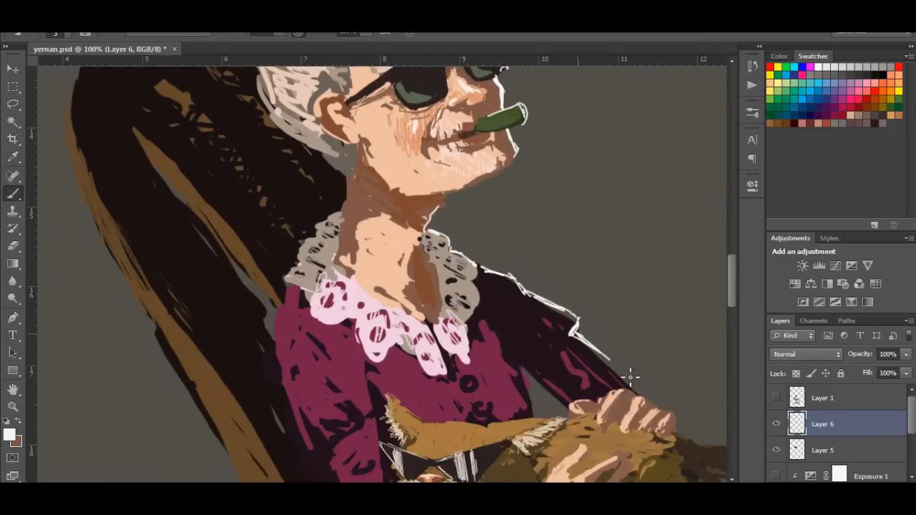
scroll(down, 3)
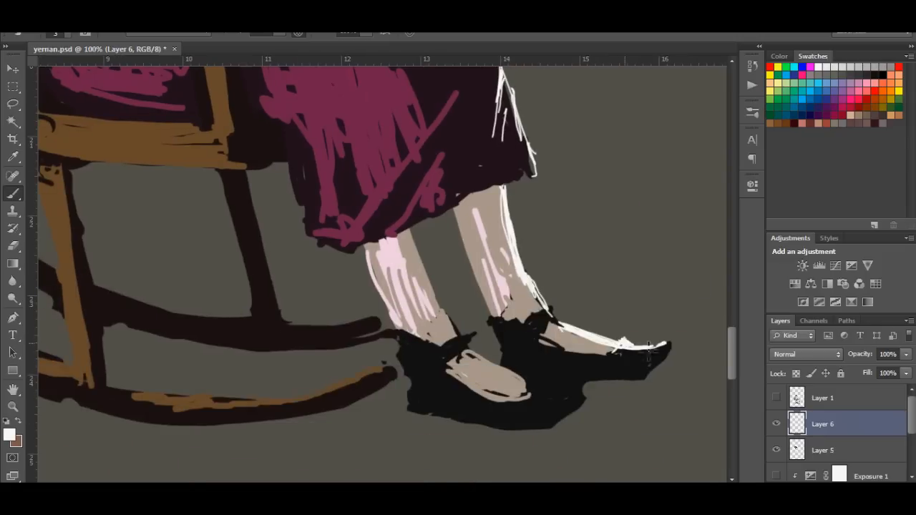